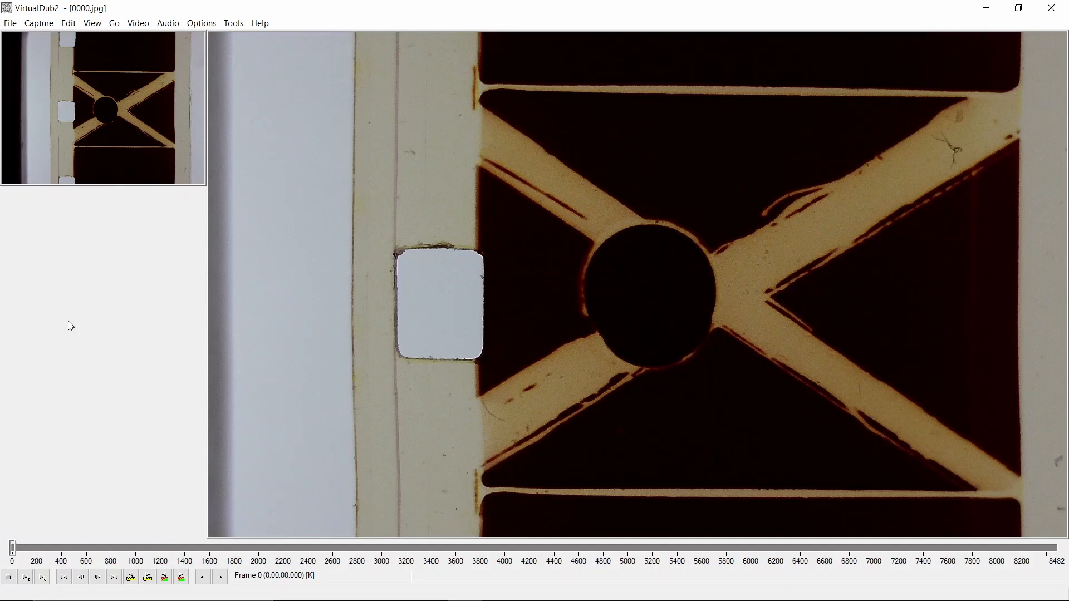
mouse_move(73, 320)
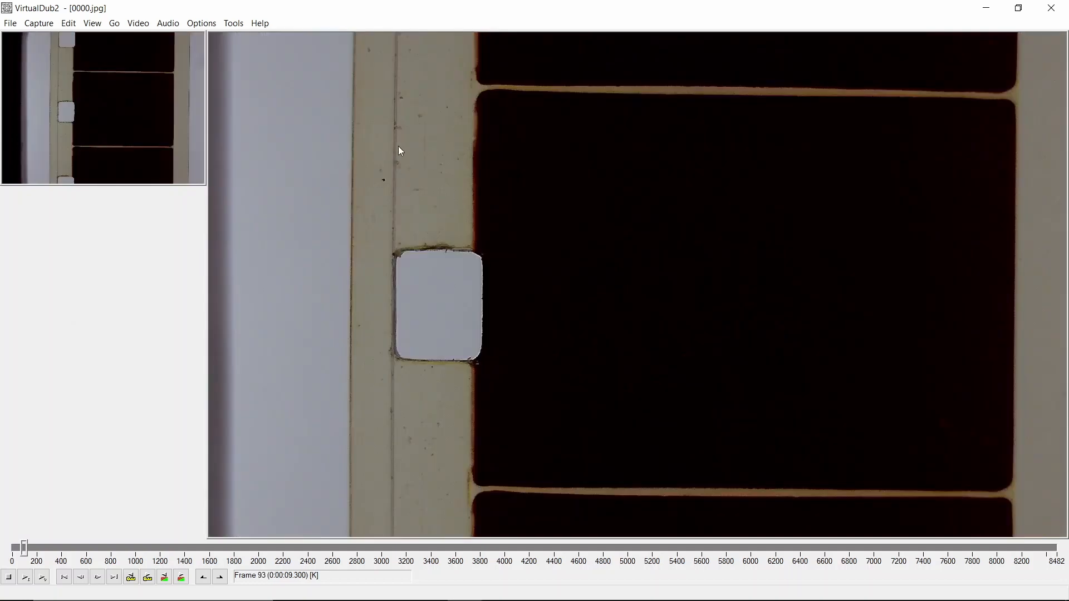
mouse_move(984, 223)
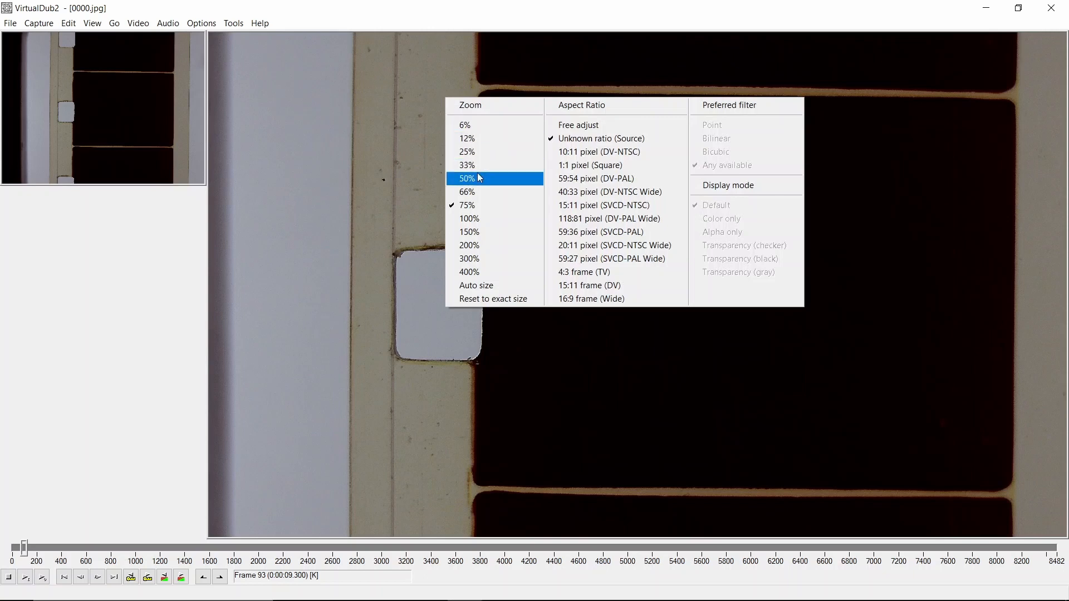
Step: Zoom the preview to 50% so input and output panes sit side by side
left_click(467, 178)
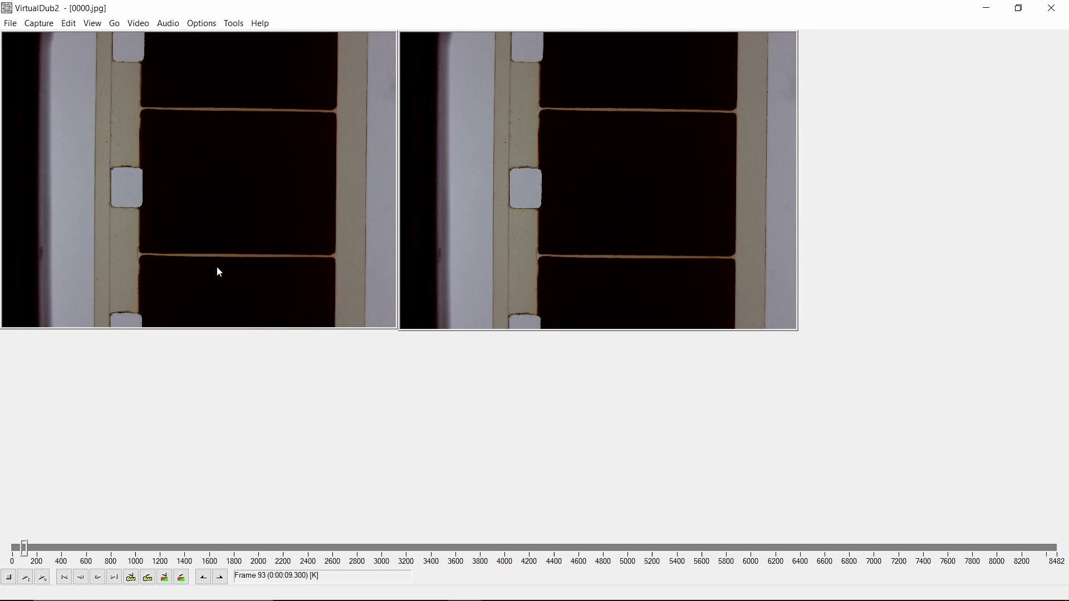
mouse_move(137, 56)
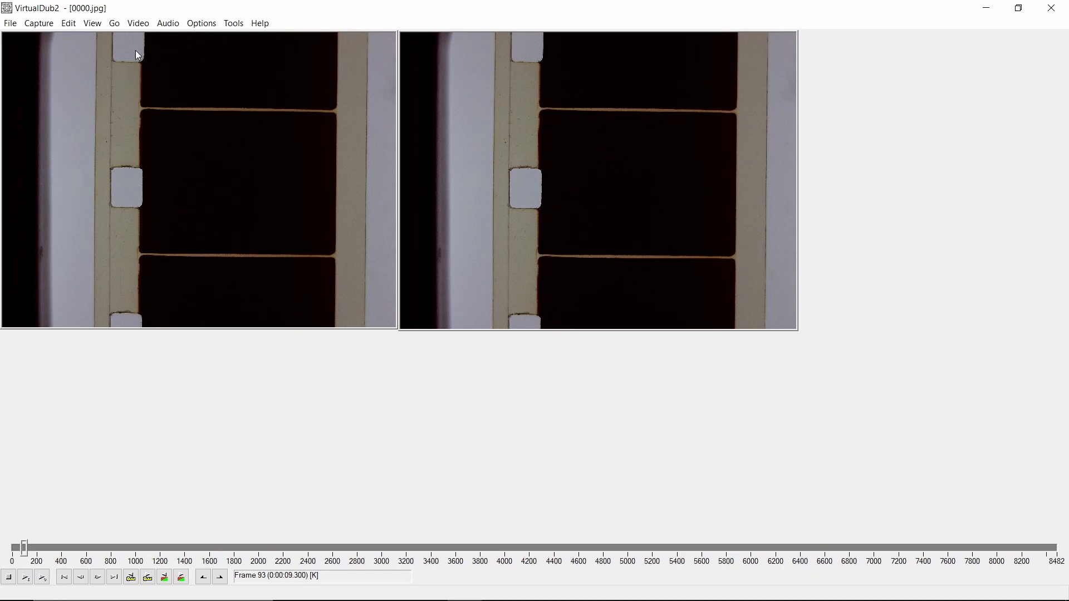
Step: Override the source frame rate with a new rate of 18 fps
left_click(138, 23)
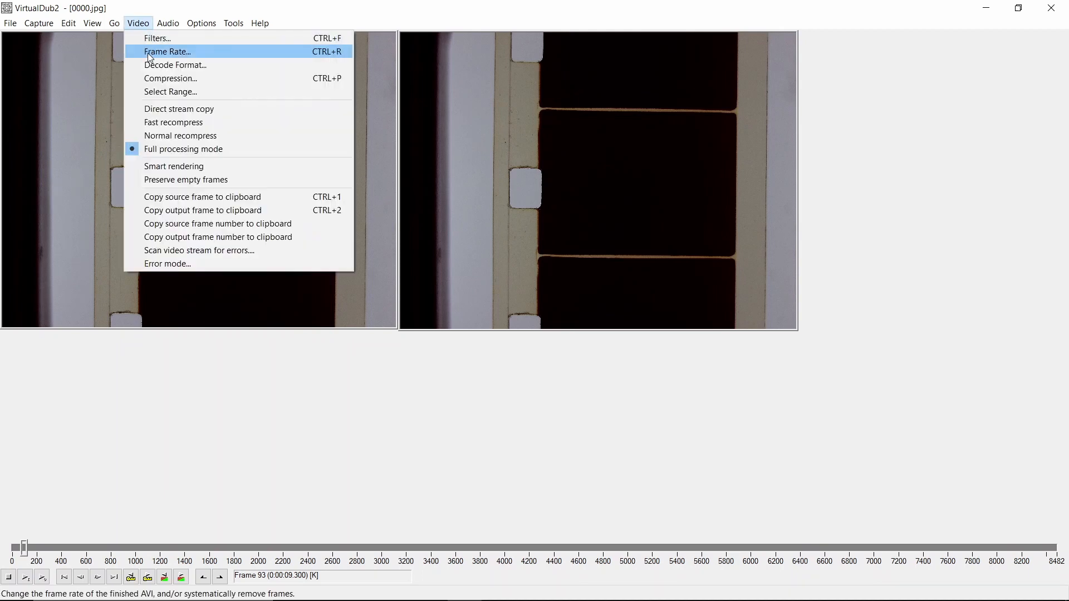
left_click(167, 53)
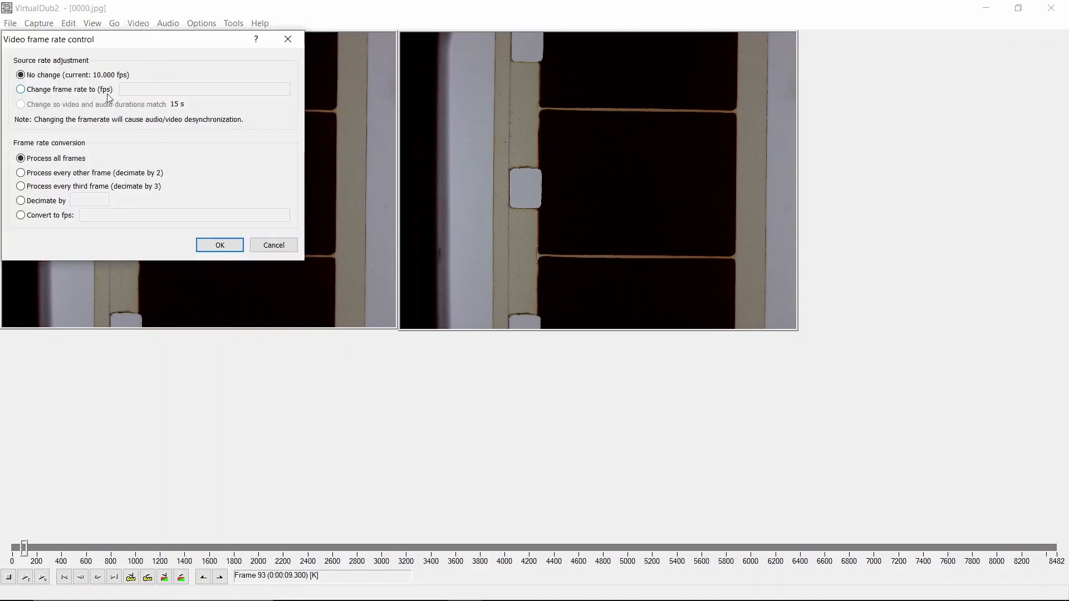
left_click(20, 89)
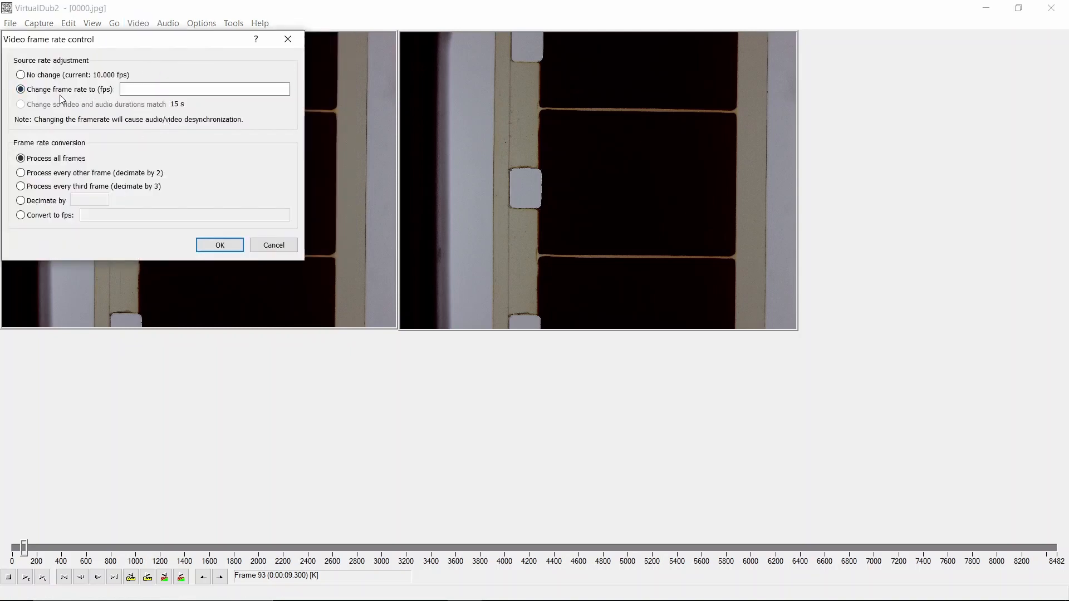
left_click(203, 89)
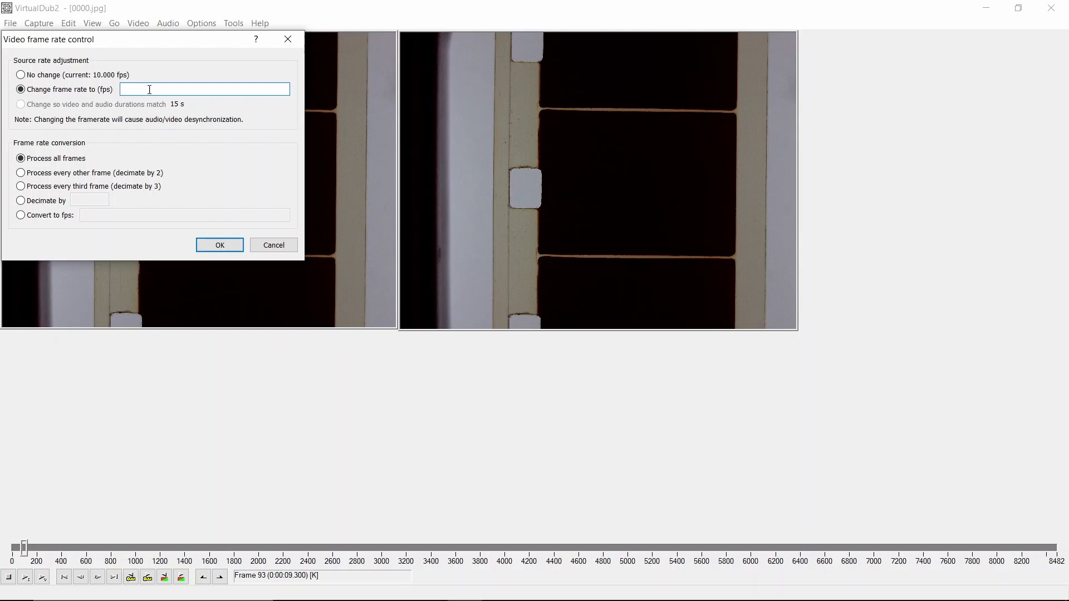
type("18")
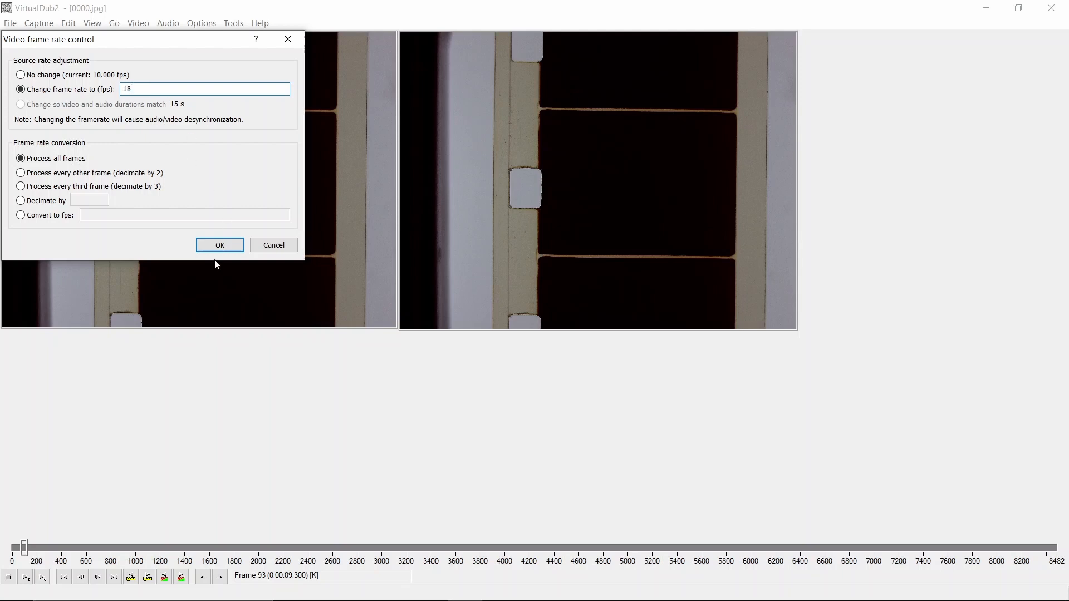
left_click(220, 245)
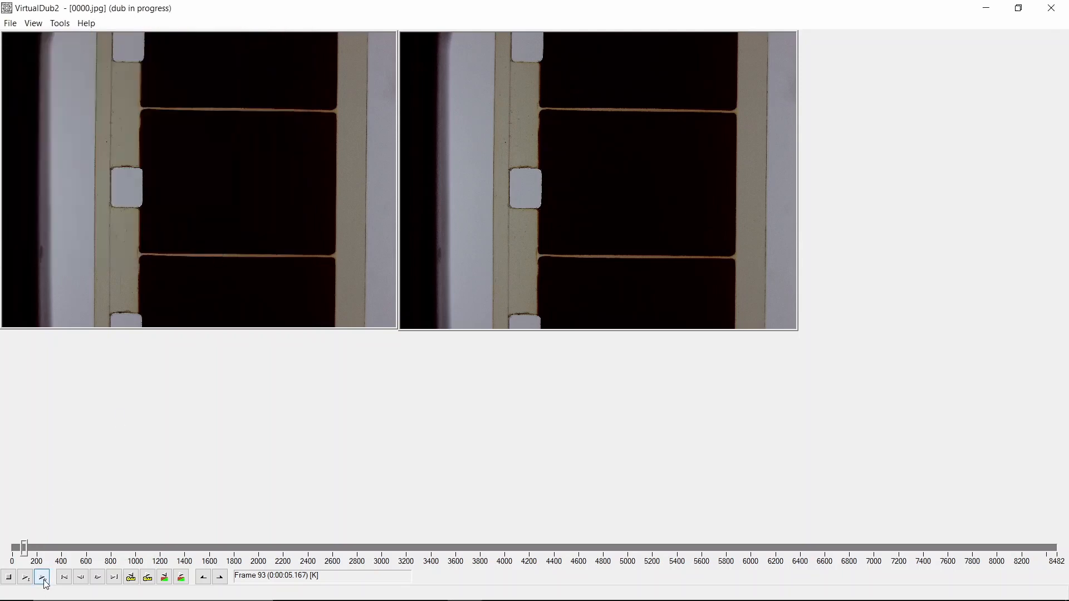
Step: Play the sequence at 18 fps and stop the preview around frame 182
left_click(41, 577)
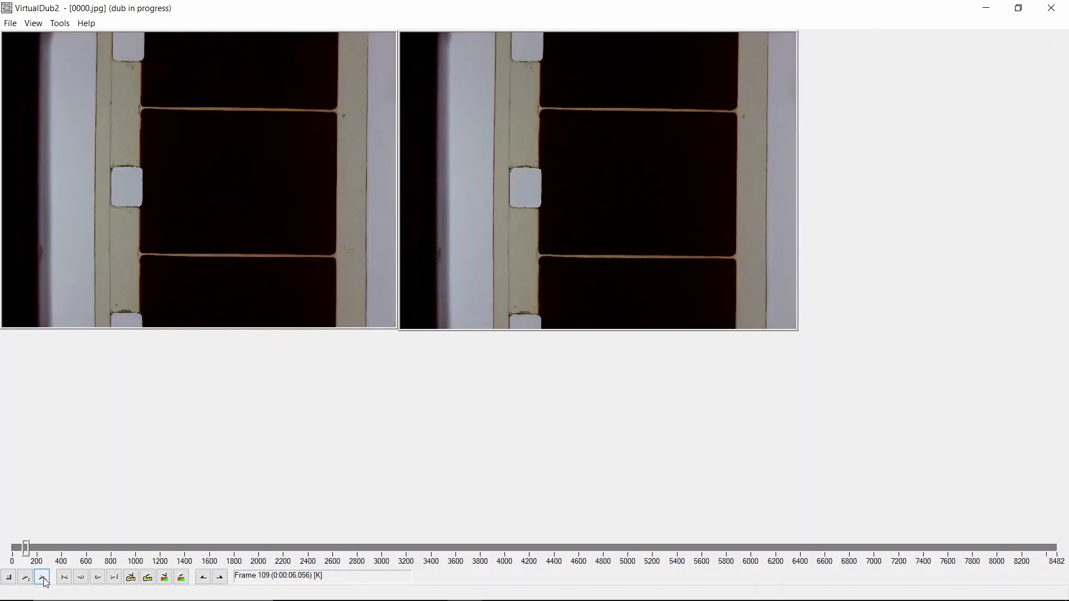
left_click(41, 576)
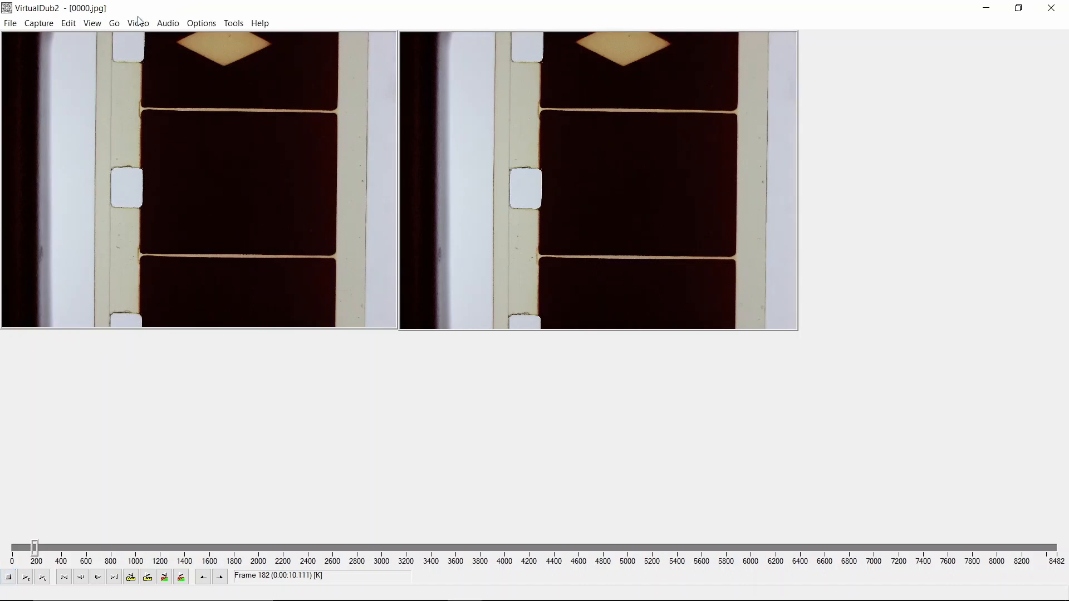
Step: Add a crop filter to the video filter chain from the Add Filter list
left_click(138, 22)
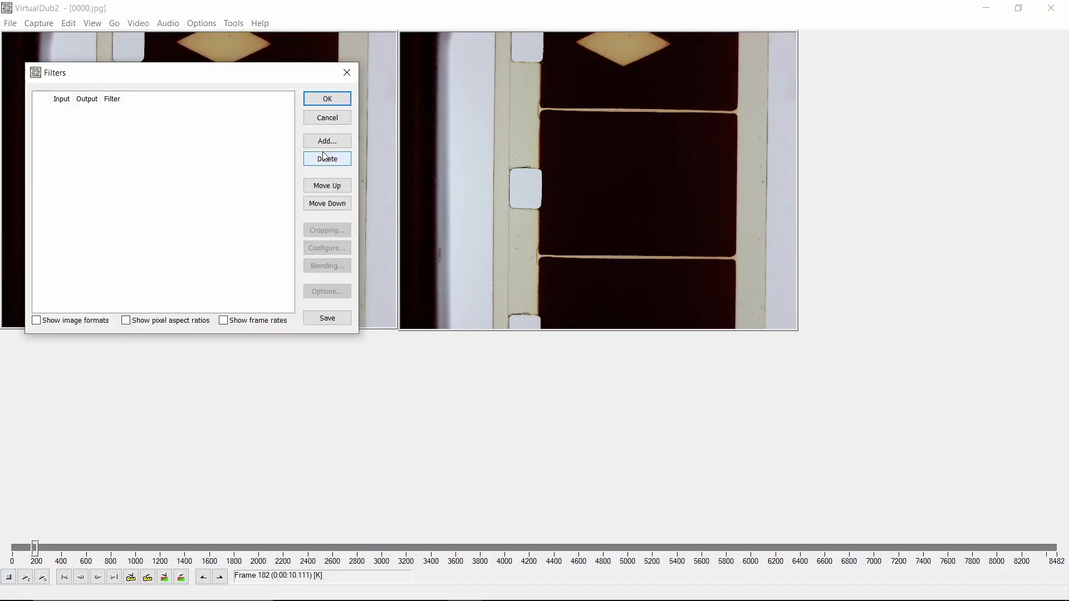
left_click(326, 141)
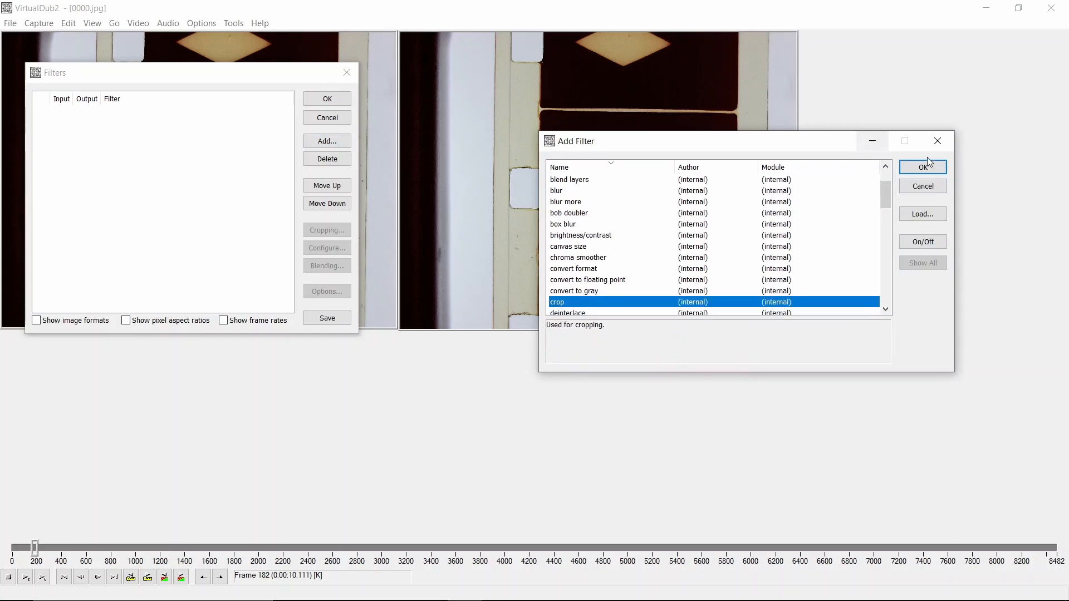
left_click(922, 167)
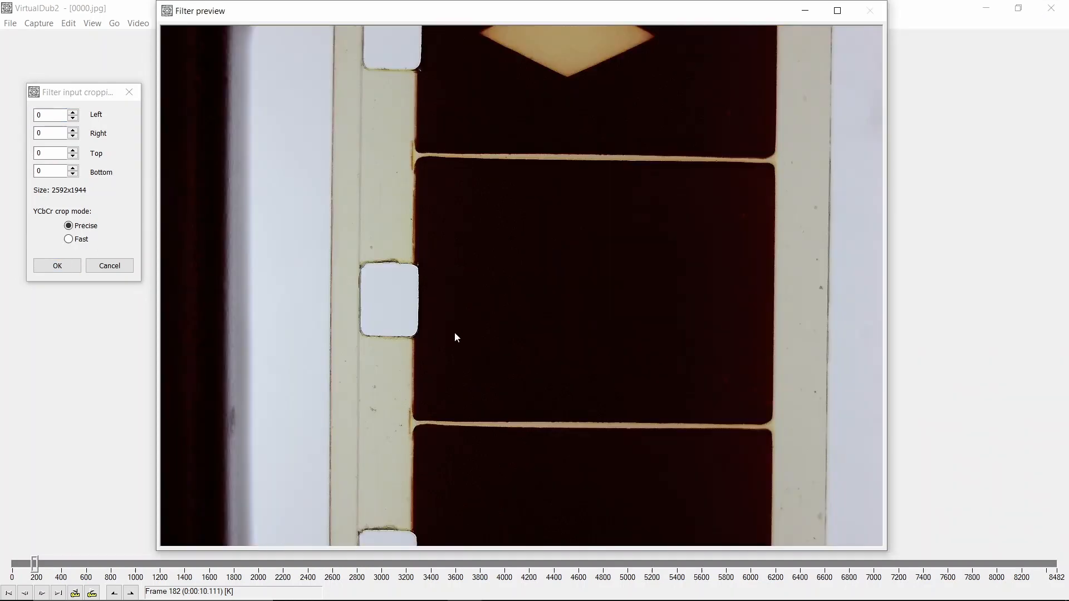
mouse_move(524, 103)
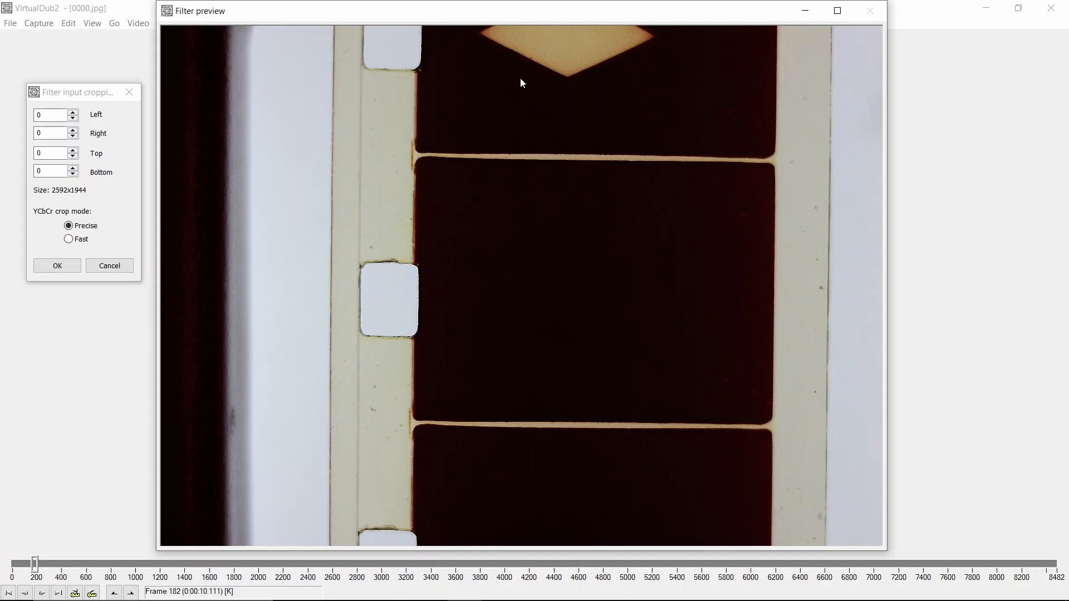
mouse_move(528, 26)
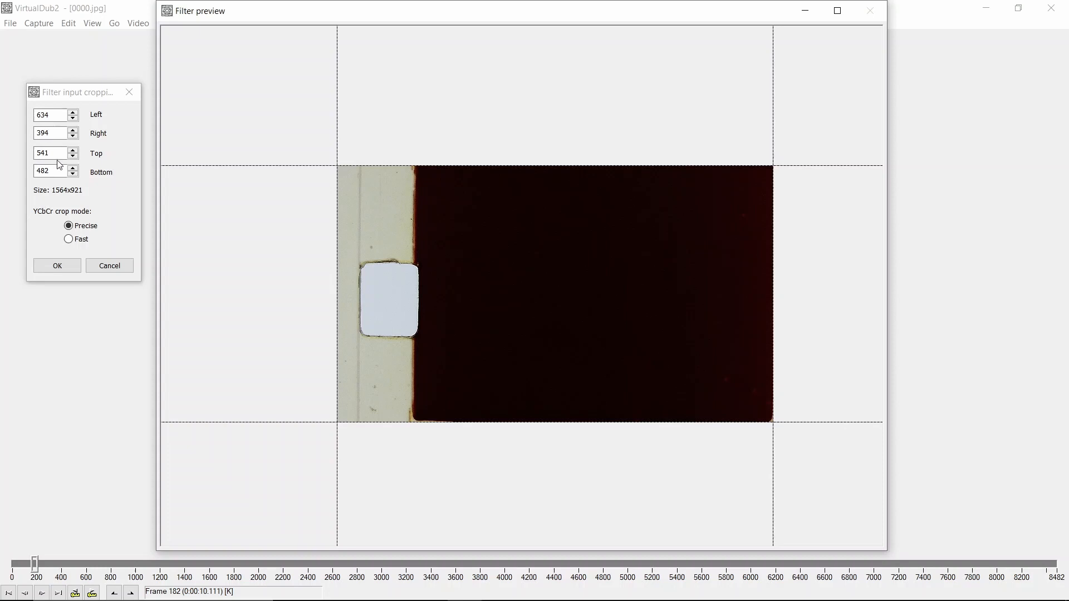
Step: Set crop margins 634, 394, 542, 482 for a 1564x920 frame and apply them
left_click(49, 152)
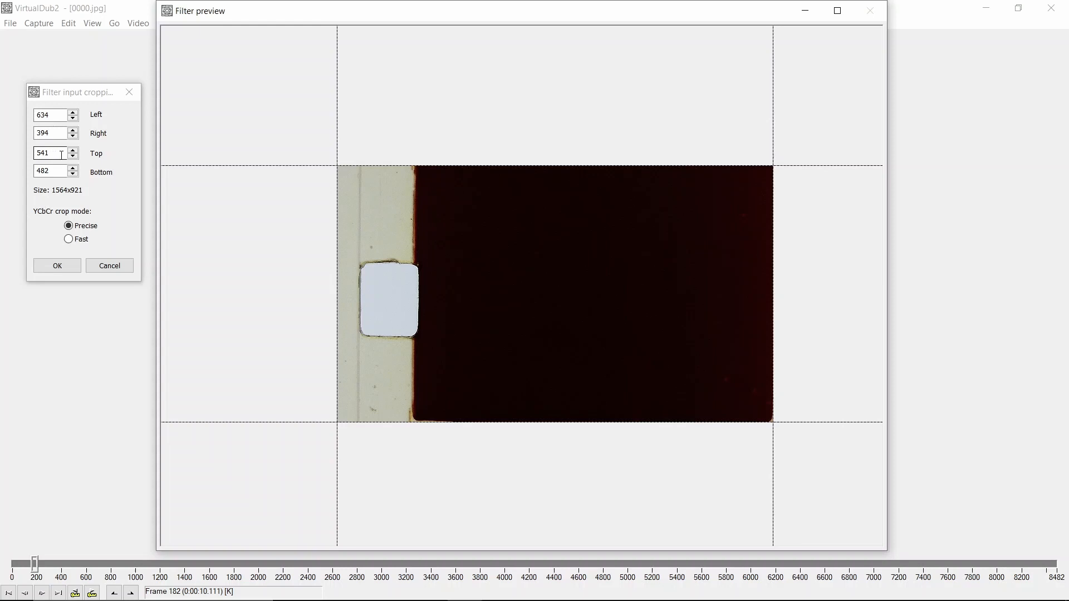
left_click(73, 150)
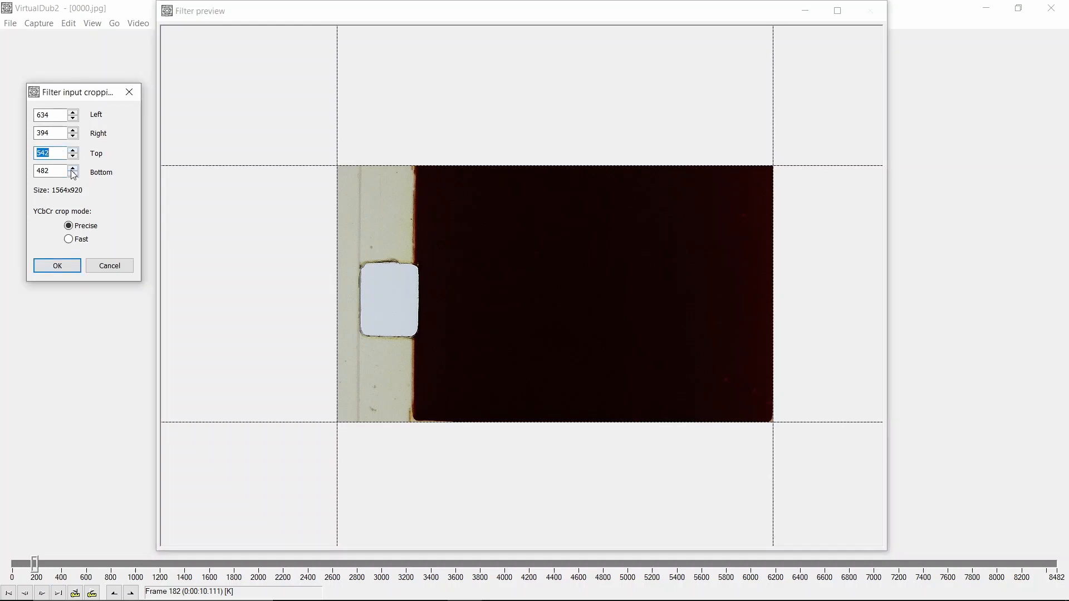
mouse_move(22, 147)
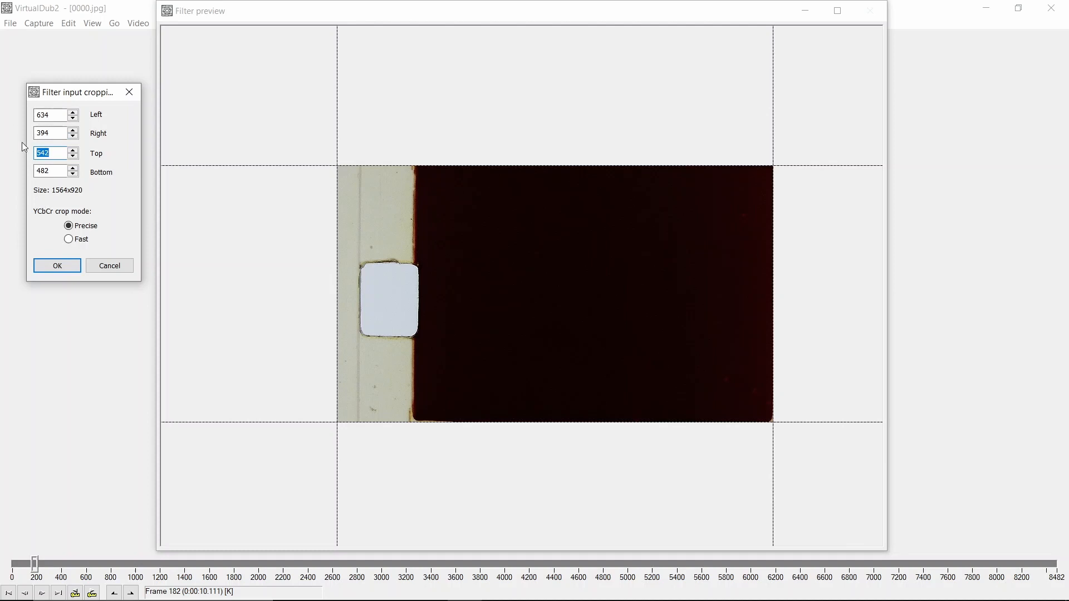
left_click(57, 265)
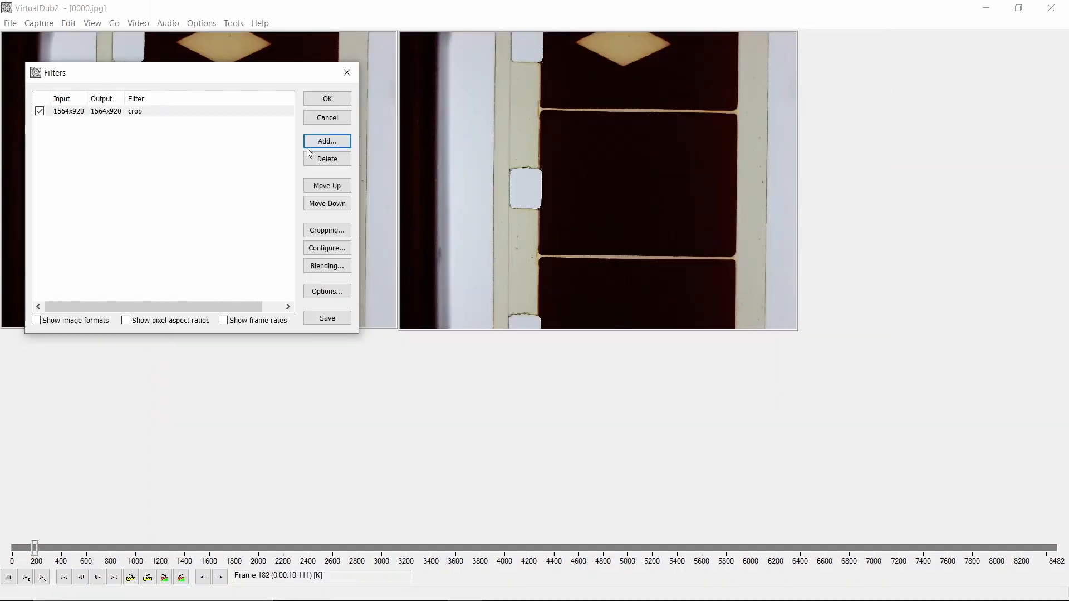
Step: Apply the filter chain and preview the cropped 1564x920 output playing
left_click(326, 99)
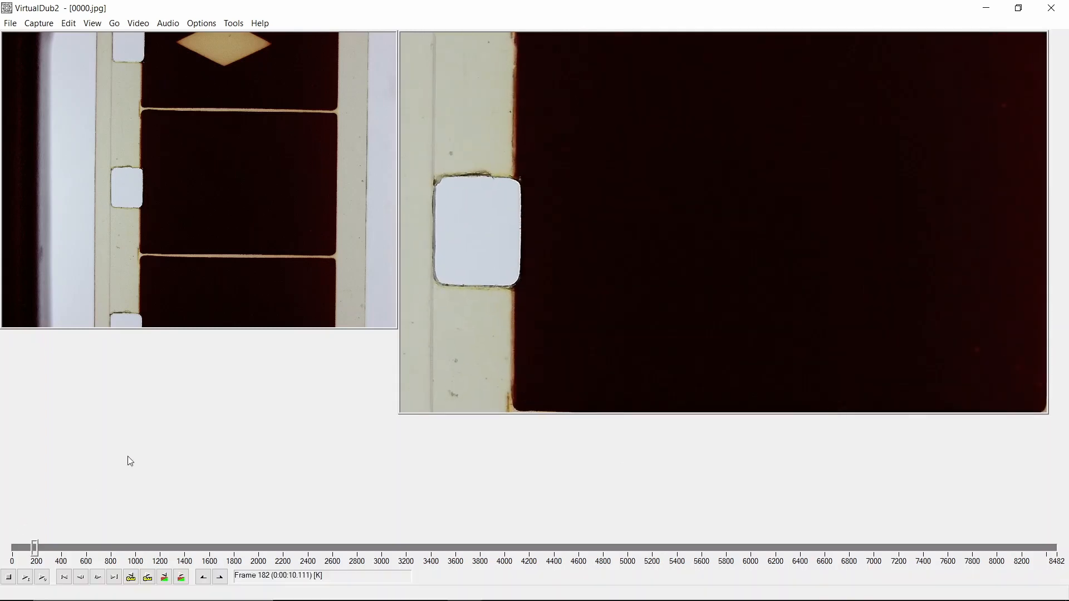
left_click(44, 576)
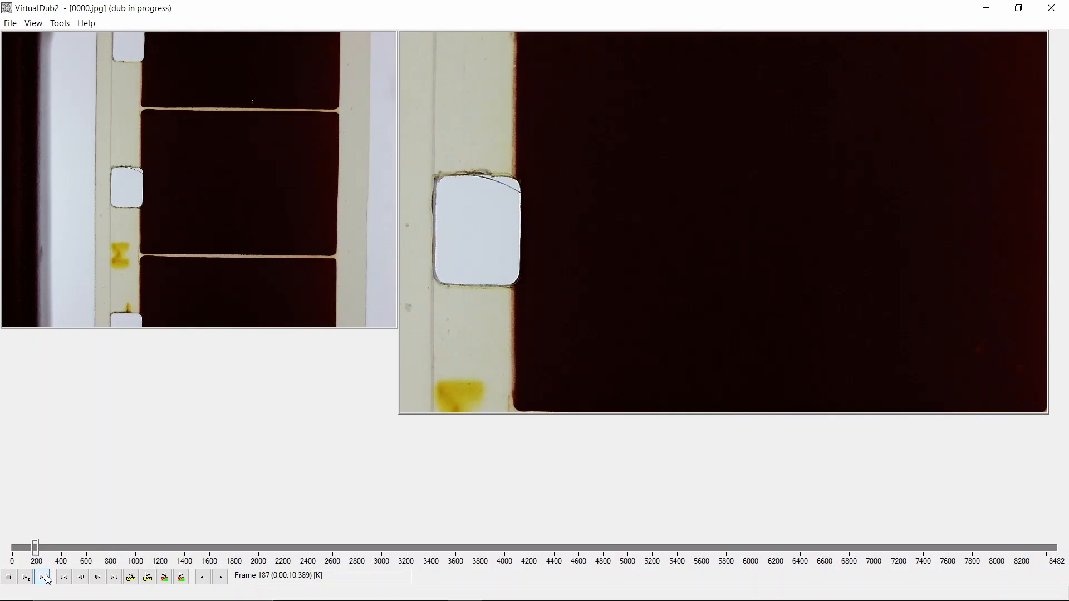
left_click(44, 578)
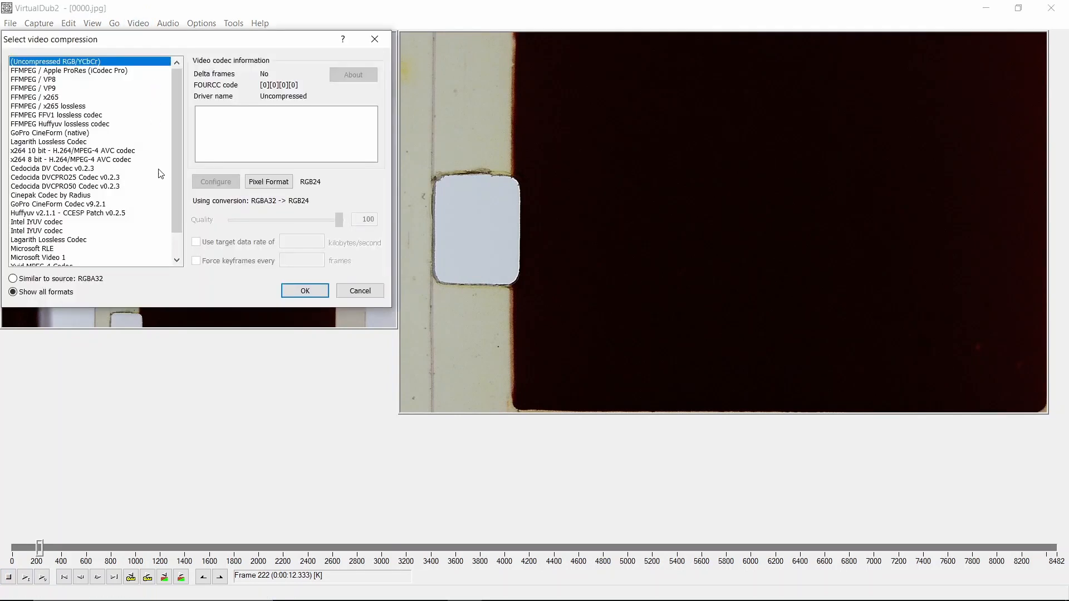
mouse_move(186, 131)
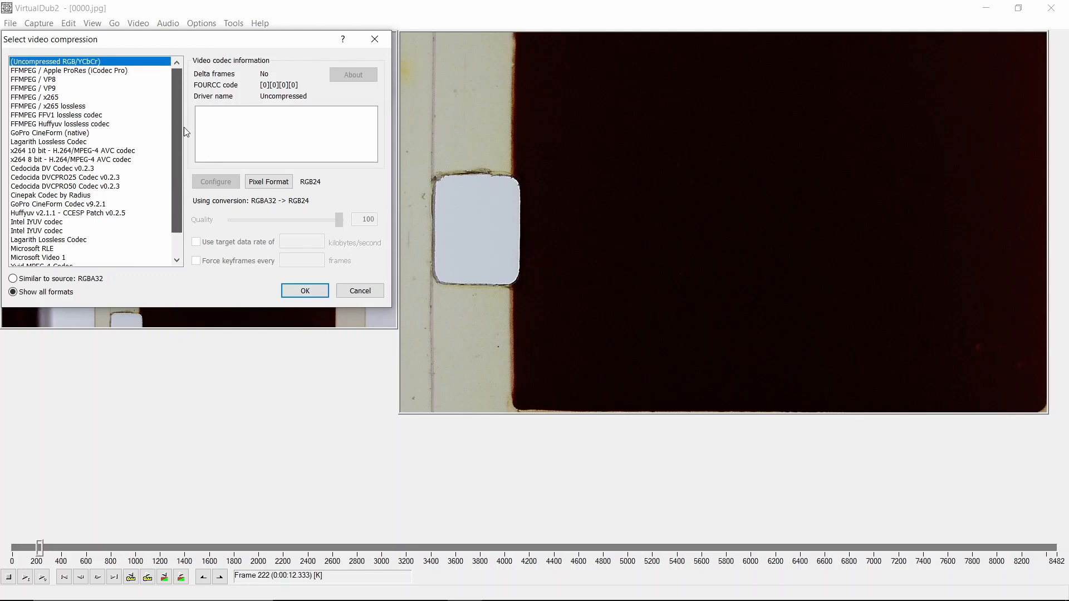
Step: Select the x264vfw H.264/MPEG-4 AVC codec for video compression
scroll("down", 3)
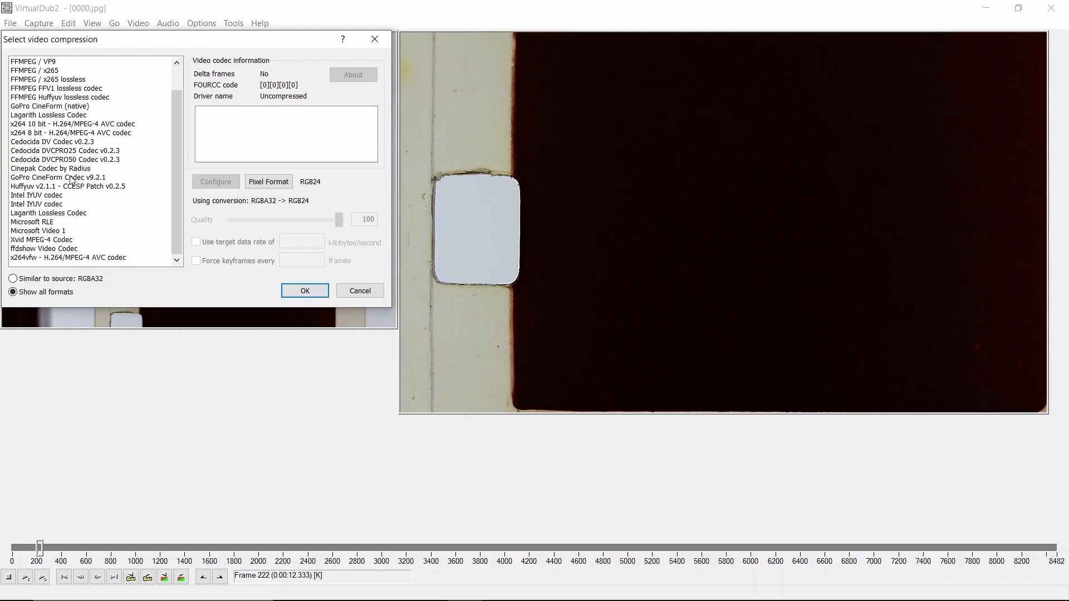
left_click(67, 257)
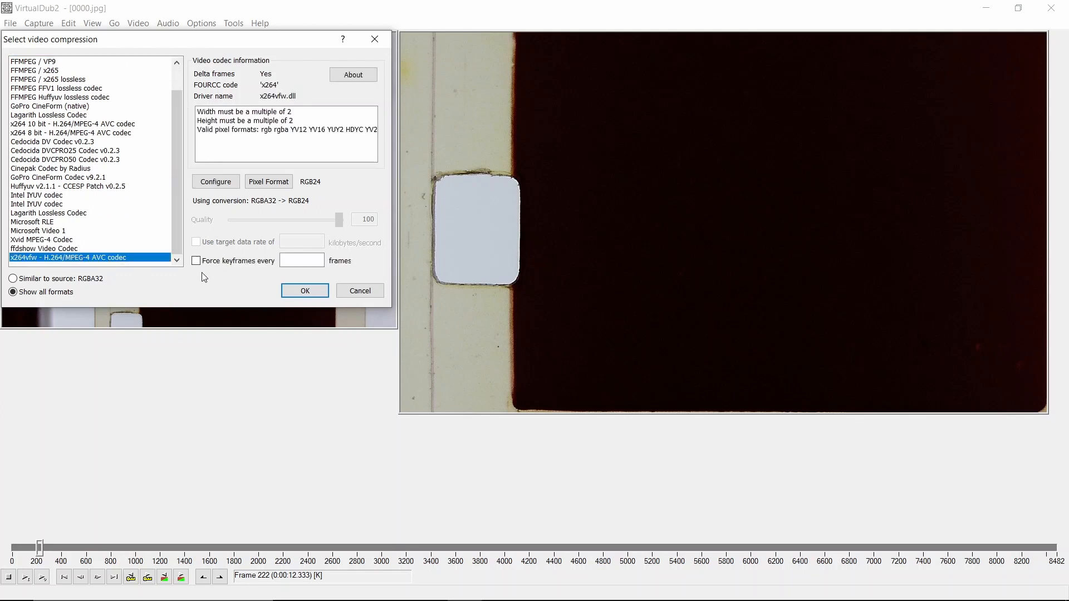
left_click(215, 181)
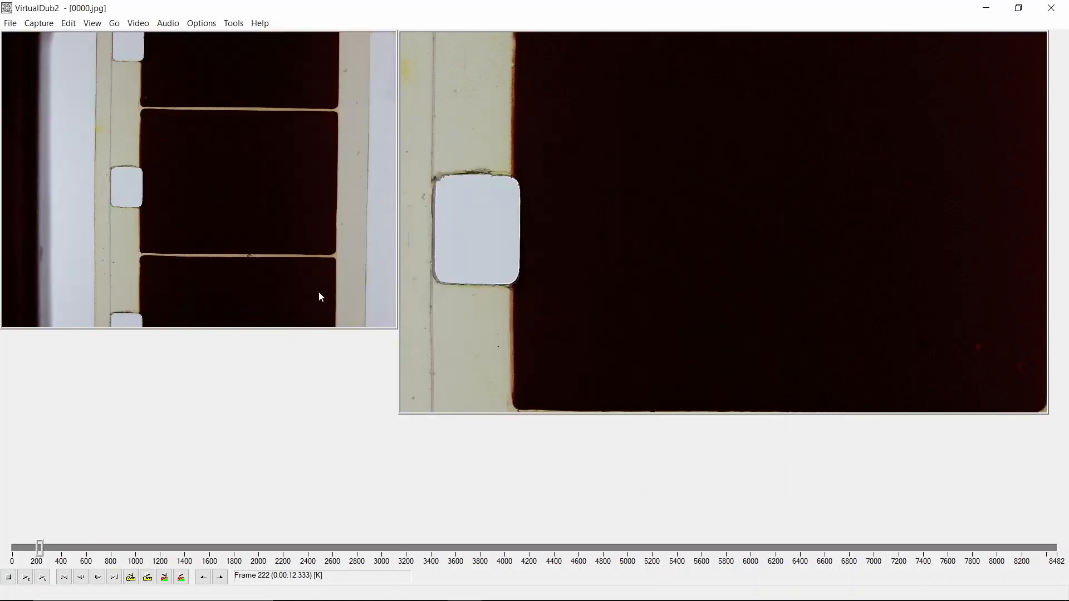
Step: Start saving the processed video, offering 0000.avi on the Desktop
left_click(10, 22)
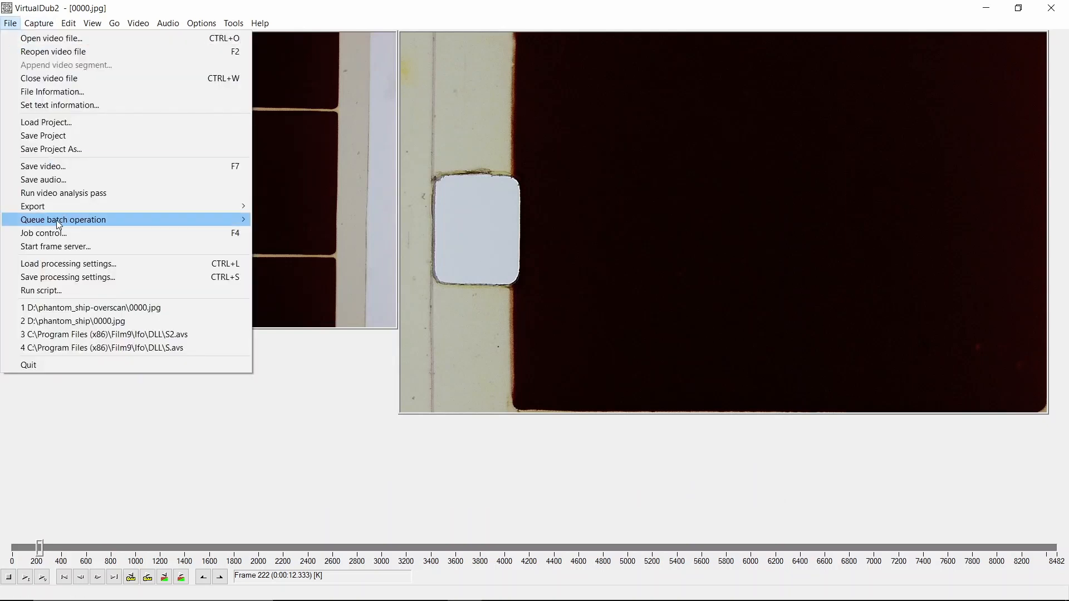
left_click(42, 166)
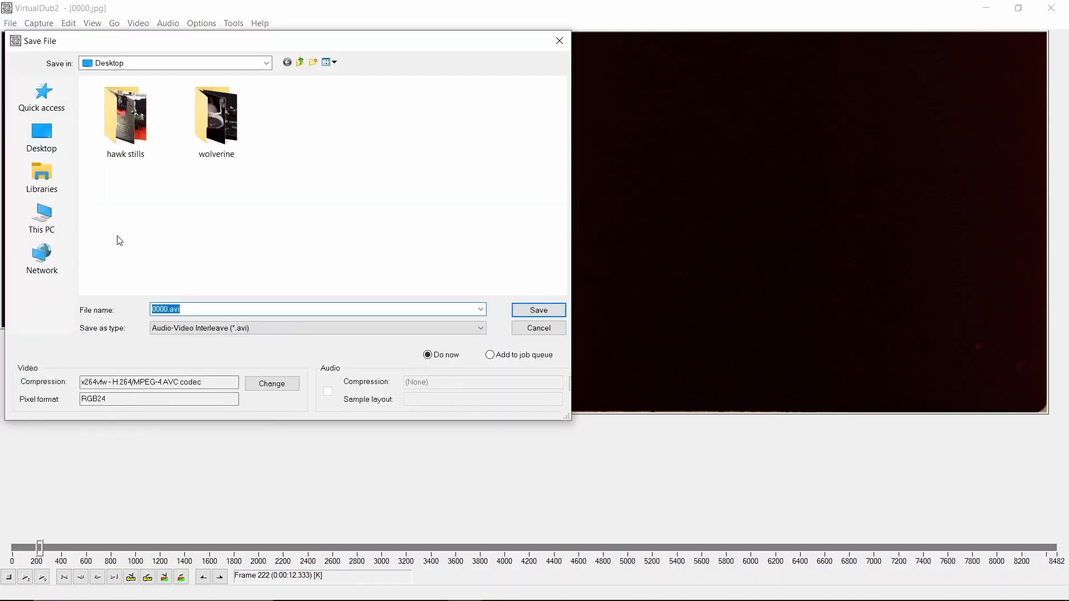
mouse_move(538, 328)
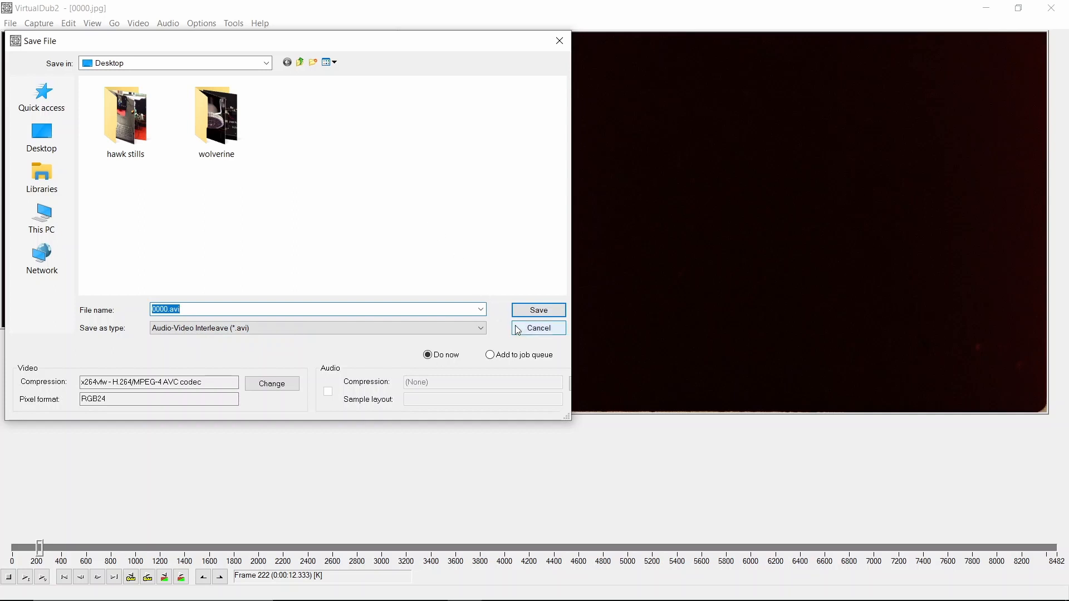